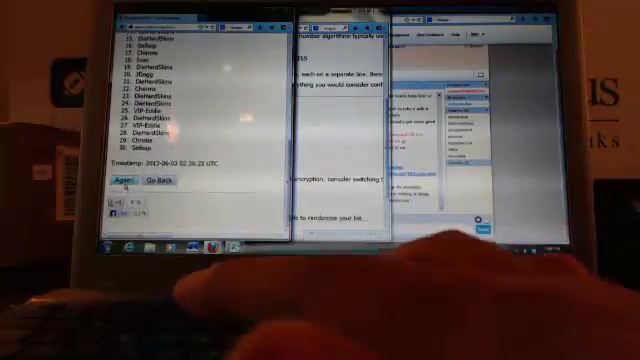
# Re-randomize the 30-name list into a new order with the Again! button.
pyautogui.click(123, 183)
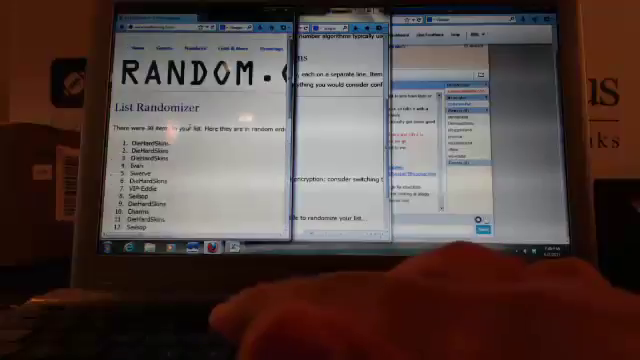